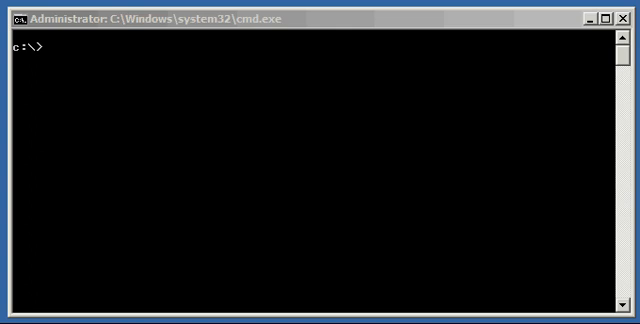
Leave the label PL/SQL typed at the C:\> prompt without running it.
type("PL/")
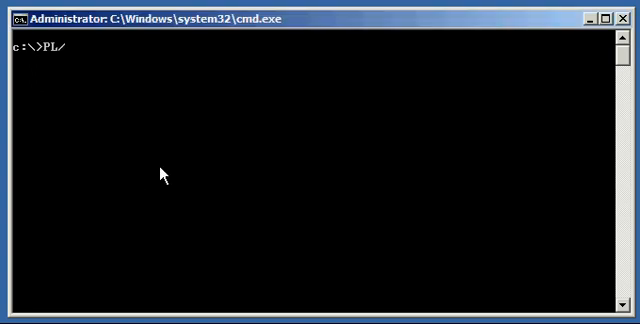
type("SQL")
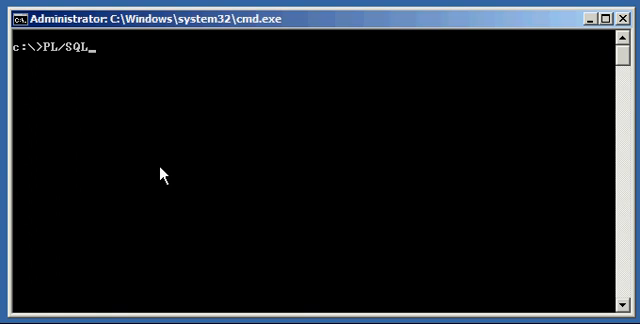
mouse_move(168, 174)
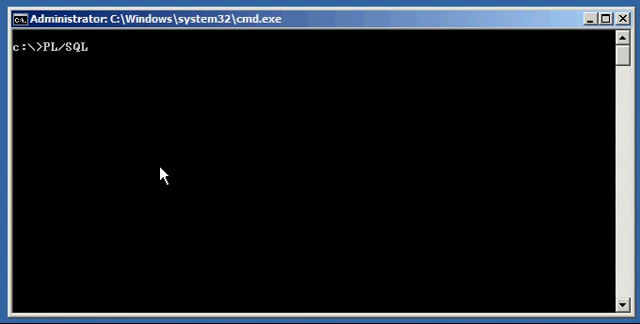
Set ORACLE_SID=finance, echo it back, and connect with sqlplus / as sysdba.
type("set")
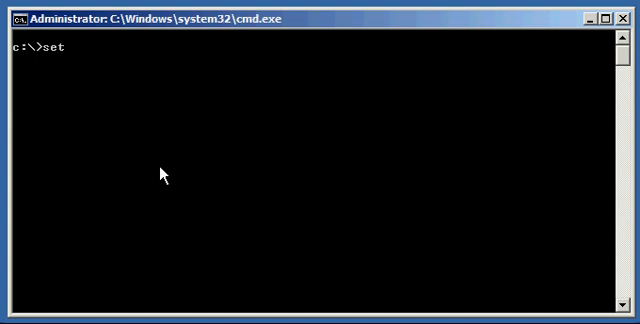
type("ORACLE_SID-finance")
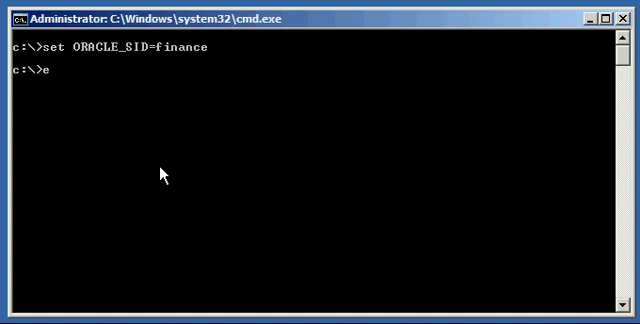
type("cho %ORACLE_SID%")
type("sqlplus / as sysdba")
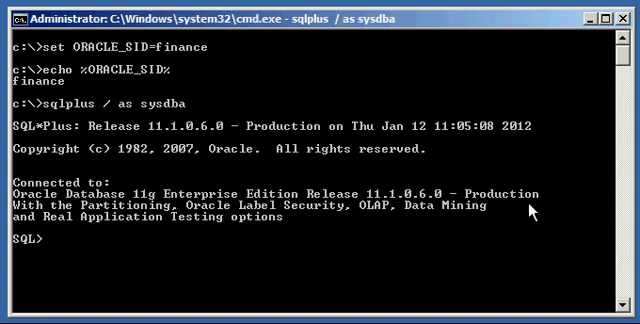
Run show user and select name from v$database to confirm SYS on FINANCE.
type("show user;")
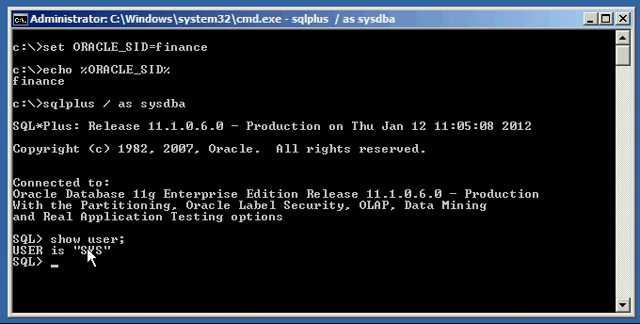
type("seect")
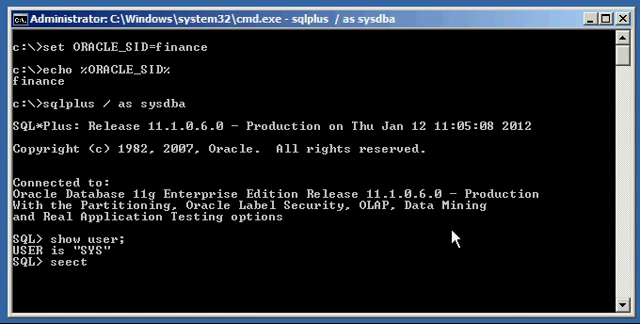
type("select name from v$database;")
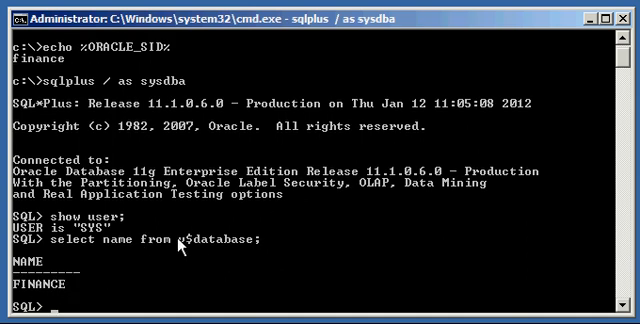
mouse_move(424, 268)
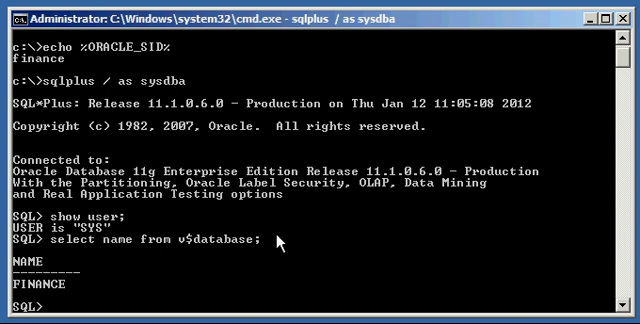
mouse_move(492, 256)
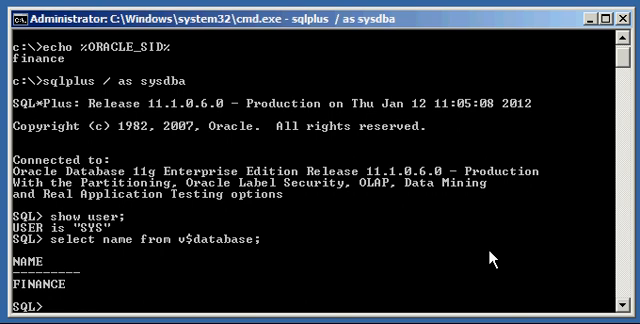
Describe the names table (FNAME VARCHAR2(20)) and select from it, returning no rows.
type("desc names;")
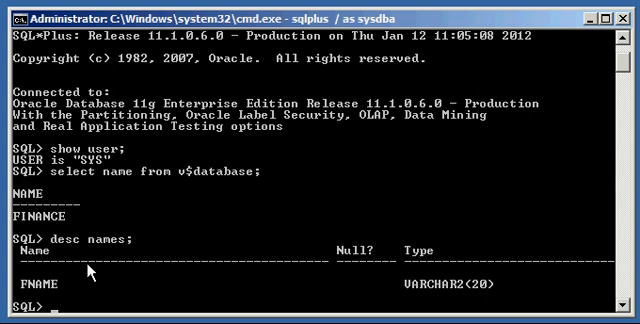
mouse_move(52, 300)
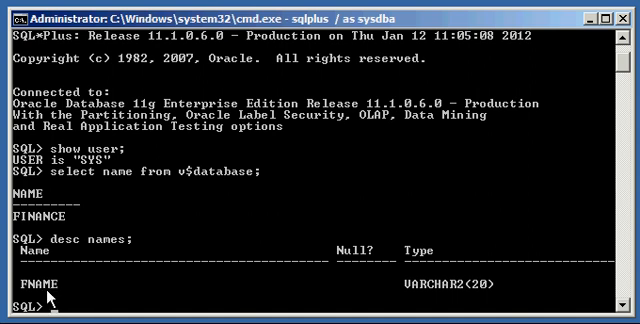
mouse_move(430, 296)
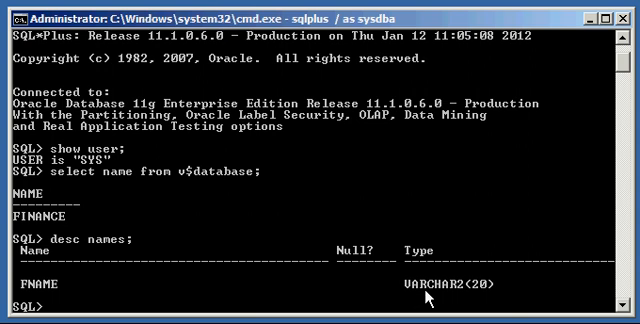
mouse_move(540, 198)
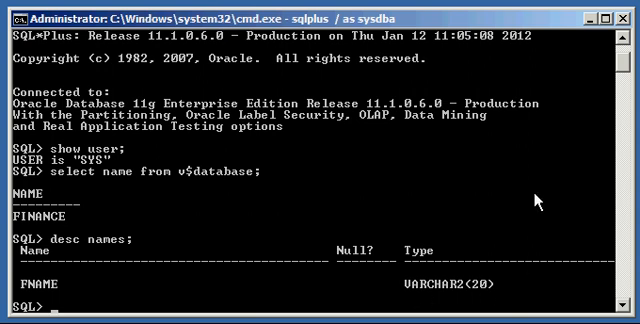
type("select * fr")
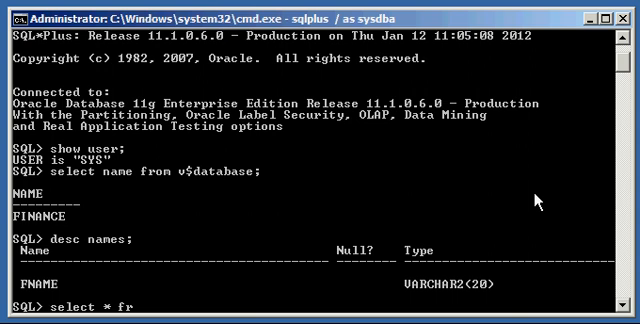
type("om fname;")
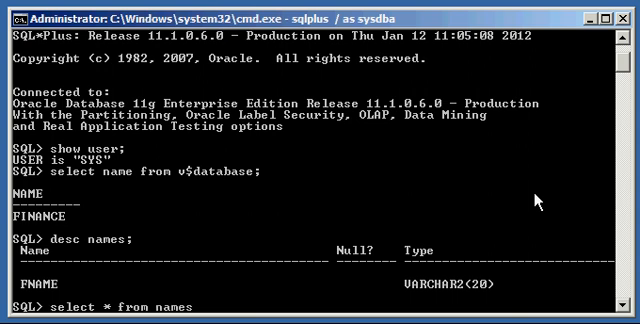
key("Return")
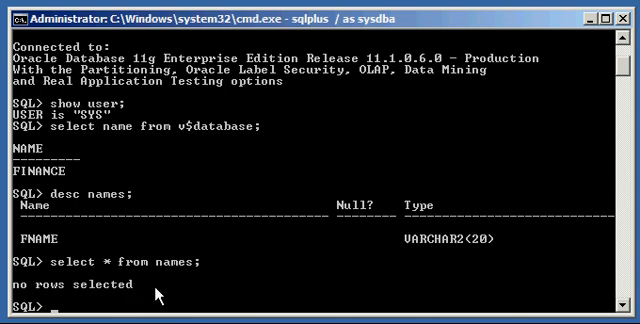
mouse_move(330, 152)
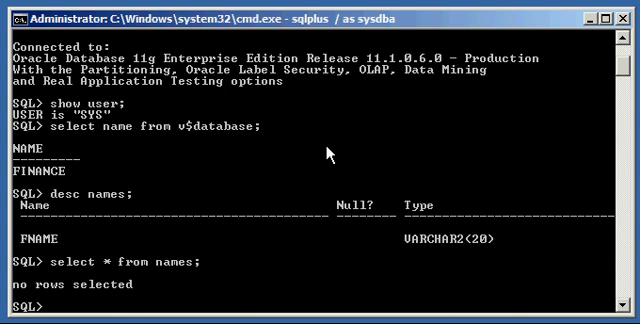
Begin a PL/SQL block that inserts 'before sleep' into names and commits.
type("begin")
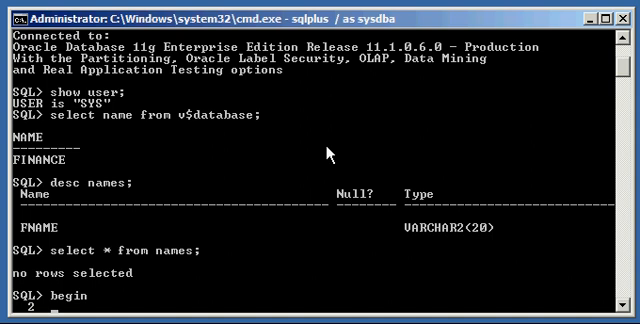
mouse_move(18, 298)
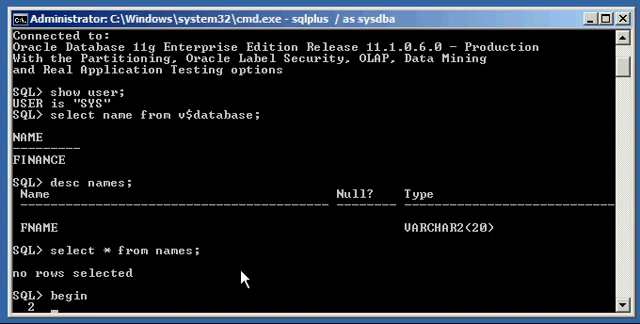
mouse_move(518, 214)
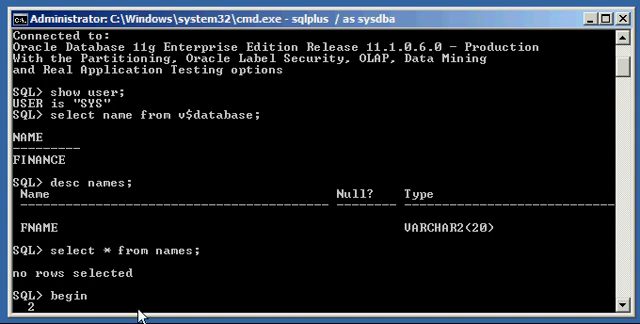
mouse_move(220, 280)
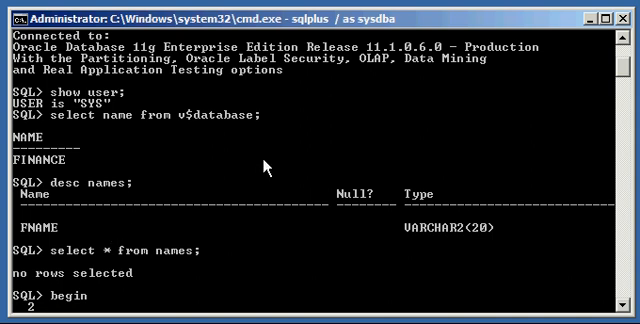
type("insert into")
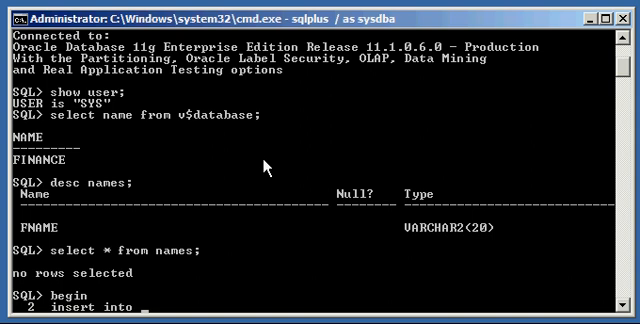
type("names values")
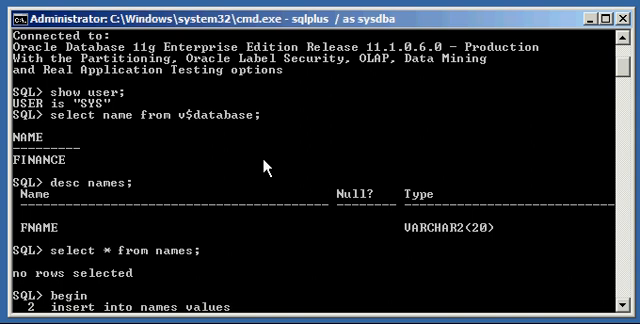
type("('before")
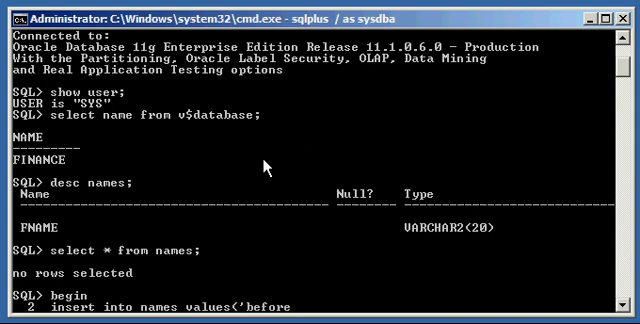
type("sleep")
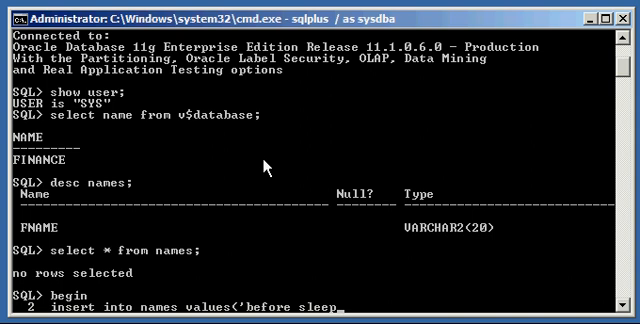
type("');")
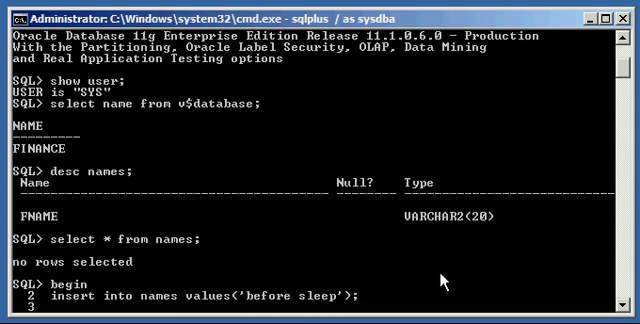
type("commit;")
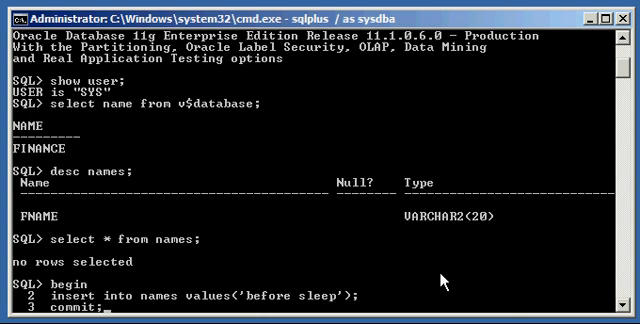
key("enter")
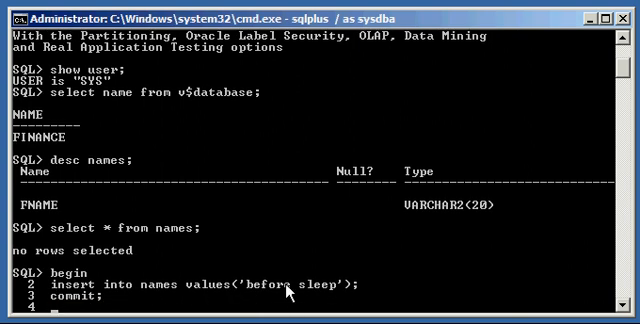
mouse_move(288, 190)
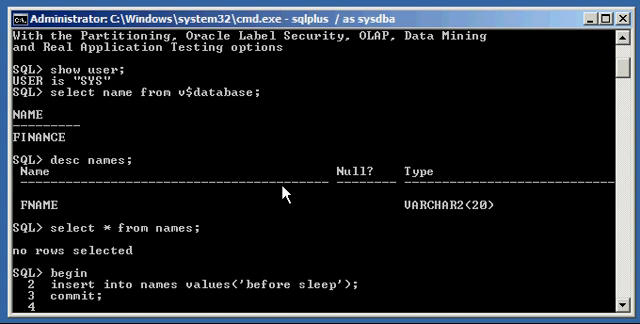
Add a dbms_lock.sleep(10) call to pause the block for ten seconds.
type("dbms_lock")
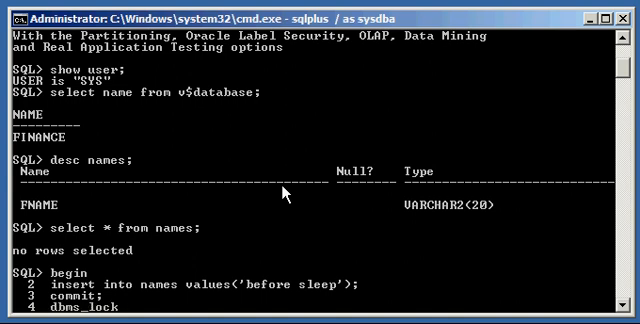
type(".sle")
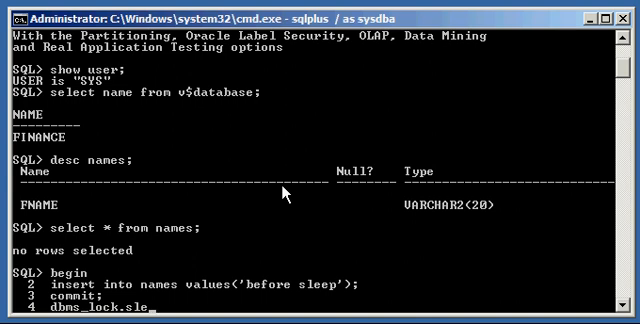
type("ep(10);")
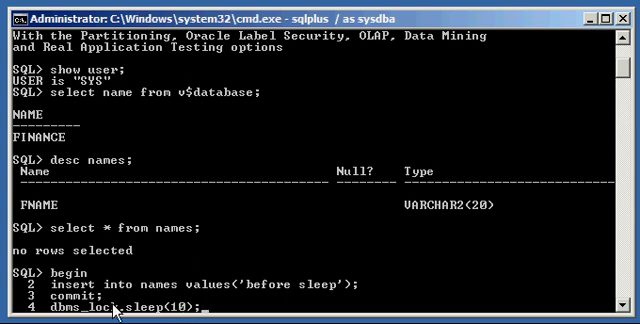
mouse_move(136, 308)
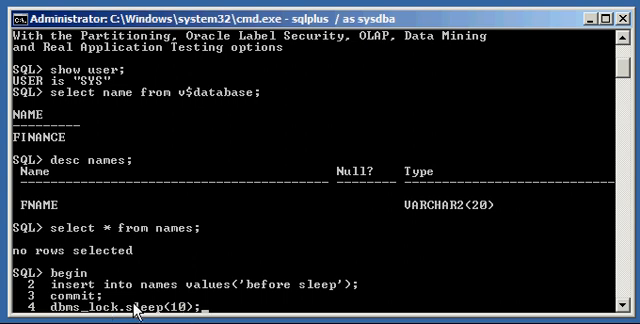
mouse_move(96, 312)
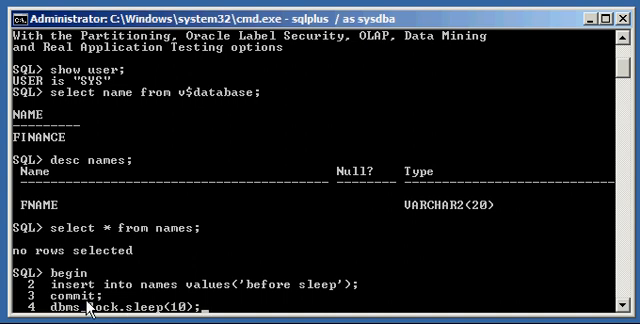
mouse_move(136, 264)
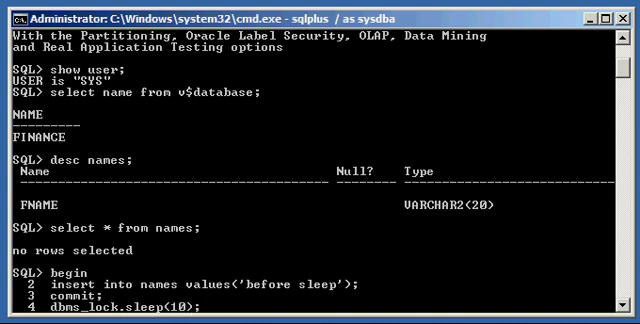
Add an insert of 'after sleep' into names followed by a second commit to the block.
key("enter")
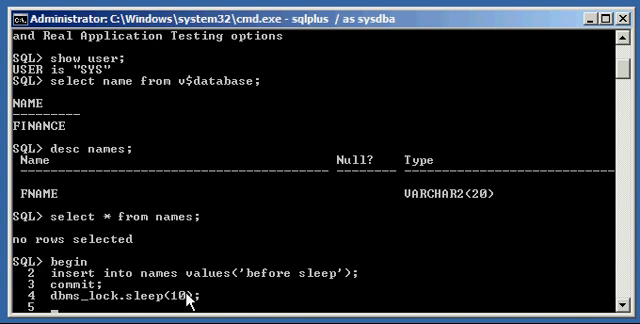
type("insert")
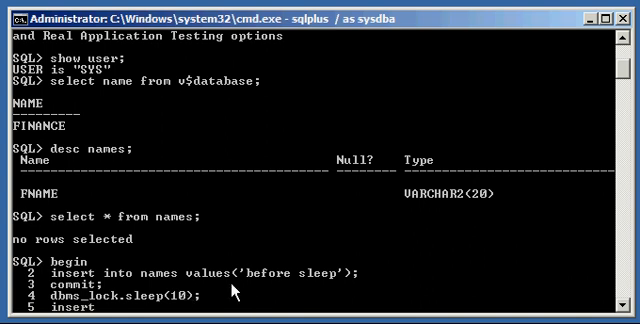
type("into names v")
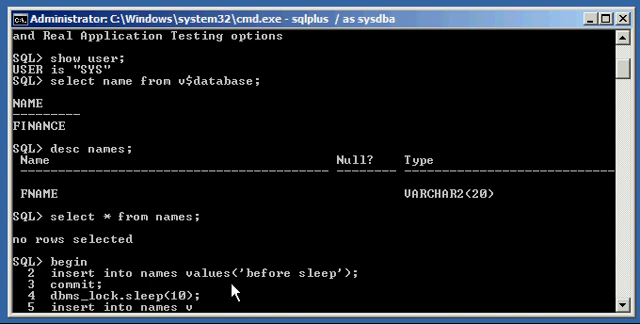
type("alues('")
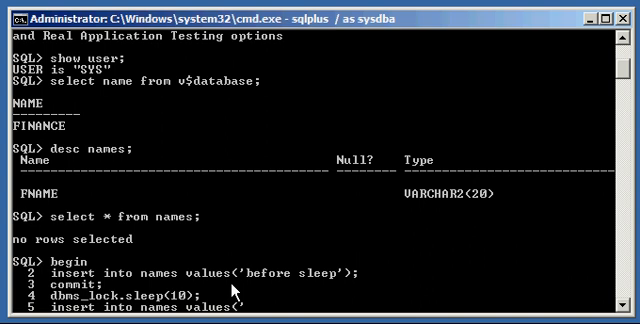
type("after ls")
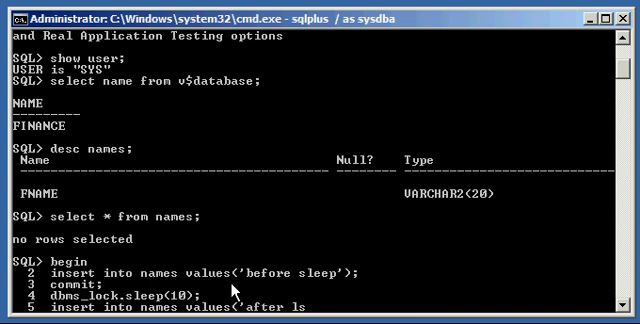
type("sleep');")
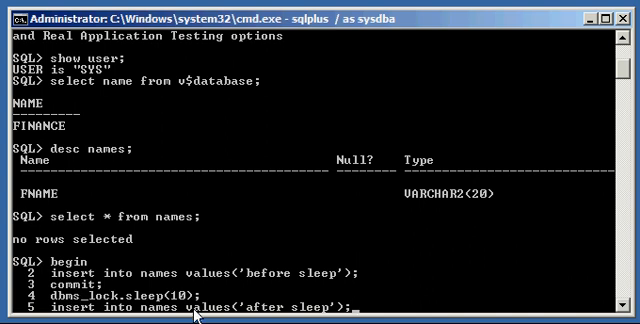
mouse_move(258, 308)
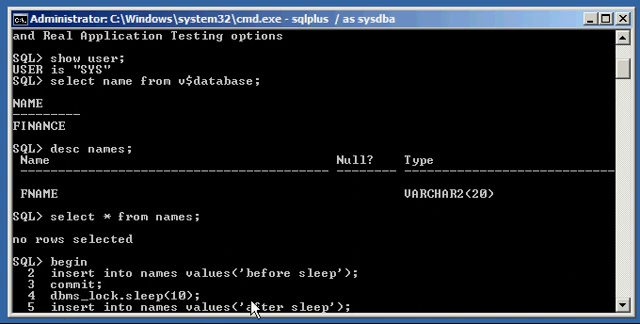
mouse_move(258, 194)
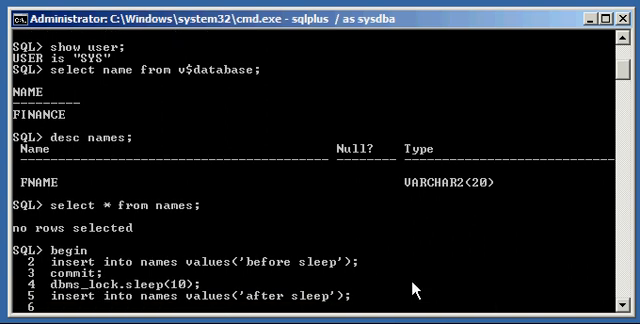
type("commit")
type("end")
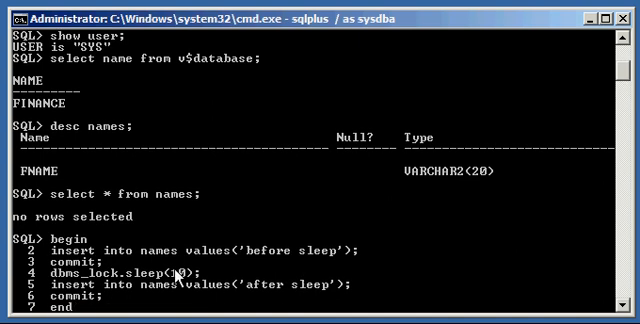
type(";")
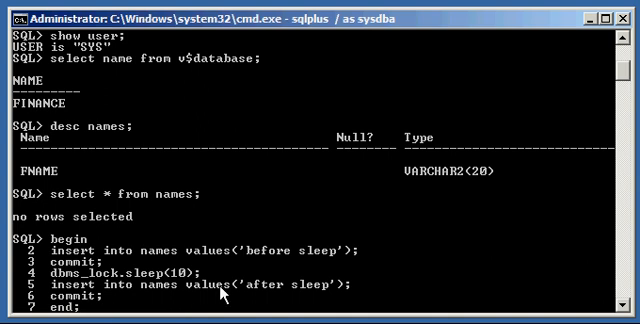
mouse_move(404, 264)
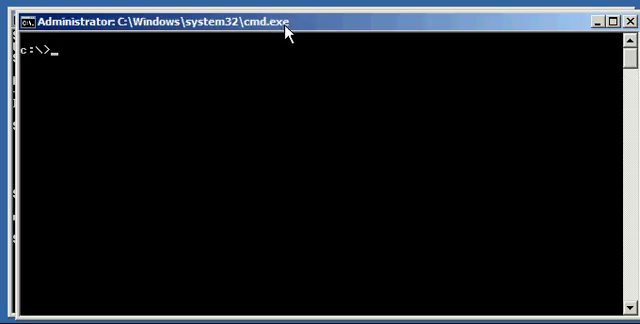
mouse_move(328, 88)
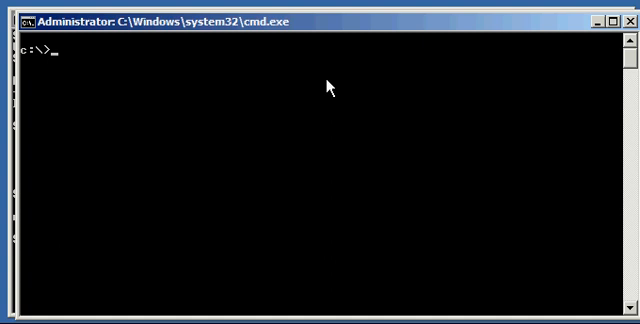
In a new cmd window set ORACLE_SID=finance and connect with sqlplus / as sysdba.
type("set ORACLE_SID=finance")
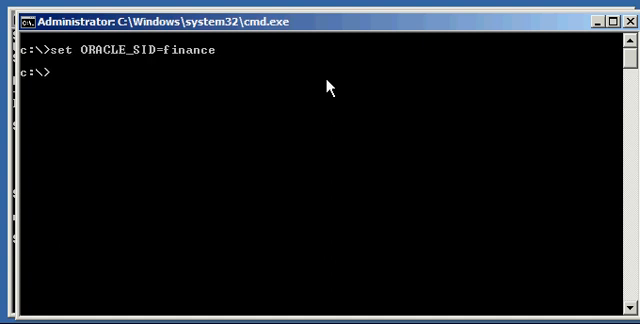
type("sqlplus / as sysd")
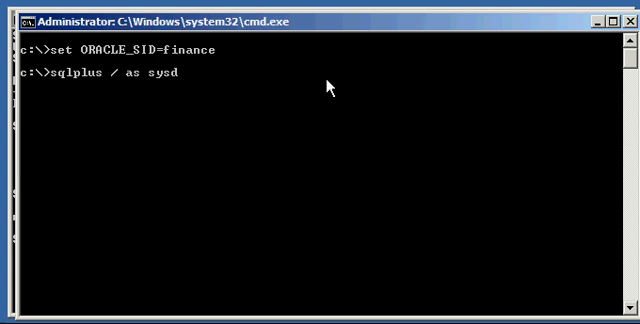
type("ba")
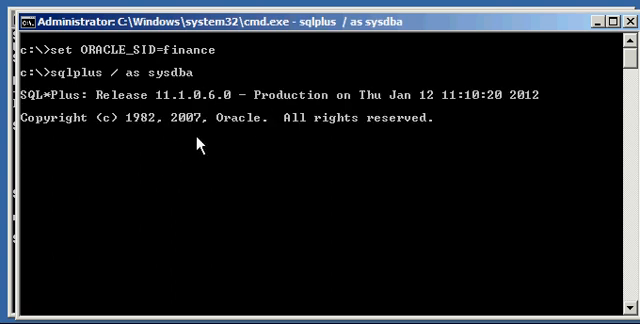
Confirm the second session with show user and select name from v$database.
type("show user;")
type("select")
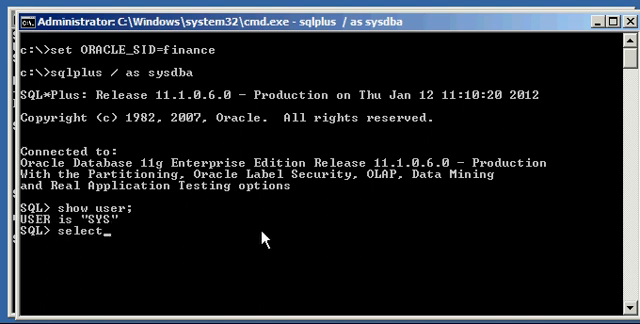
type("name from")
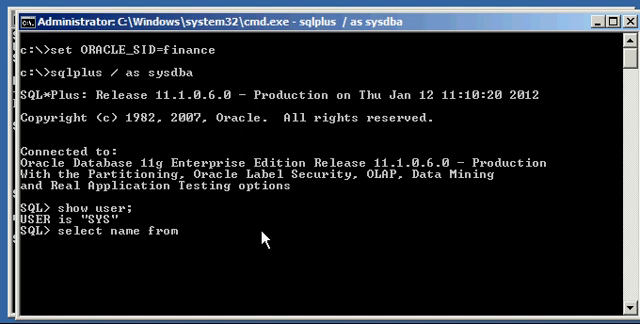
type("v$database;")
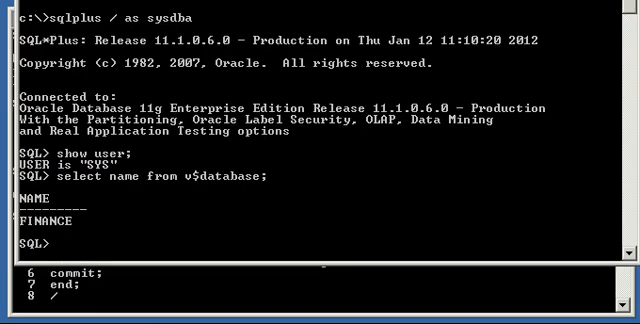
Rerun select * from names until 'after sleep' appears alongside 'before sleep'.
type("select * from names;")
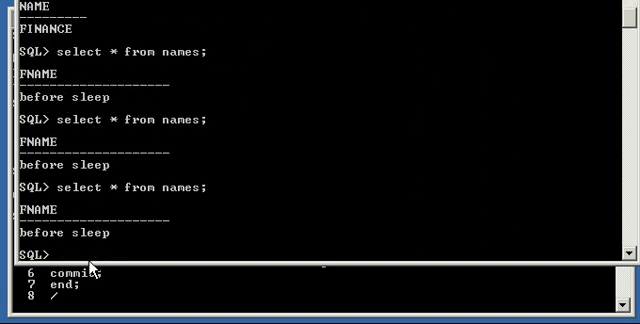
key("Return")
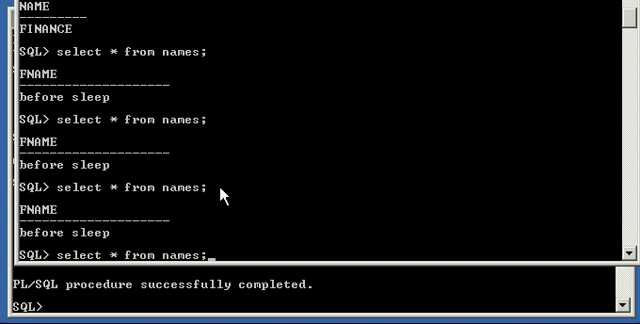
scroll("down", 3)
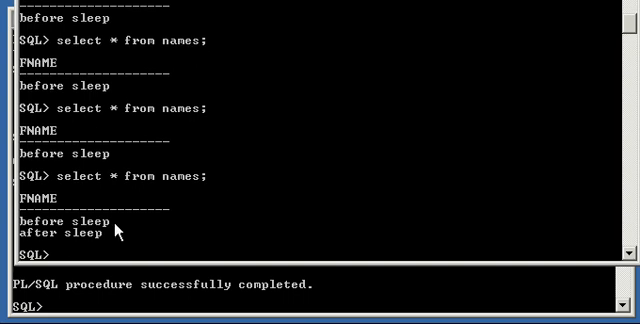
mouse_move(170, 256)
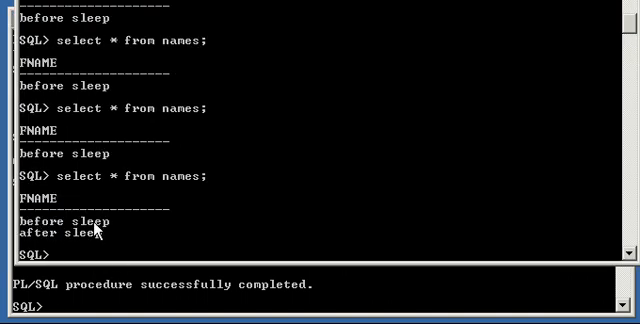
mouse_move(102, 228)
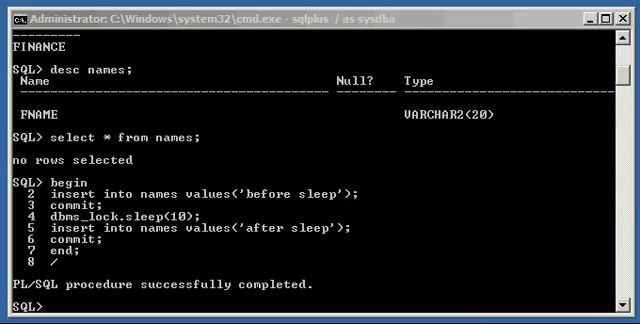
mouse_move(428, 224)
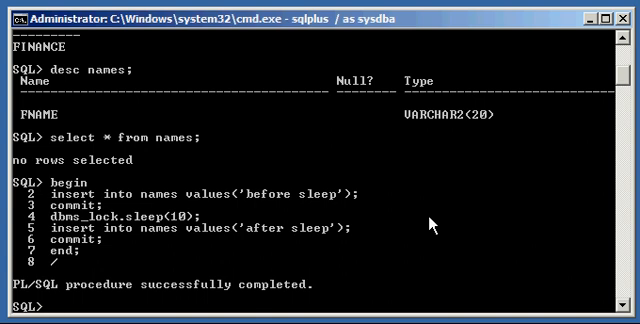
Run set serveroutput on and begin a block with dbms_output.put_line('before sleep').
type("set")
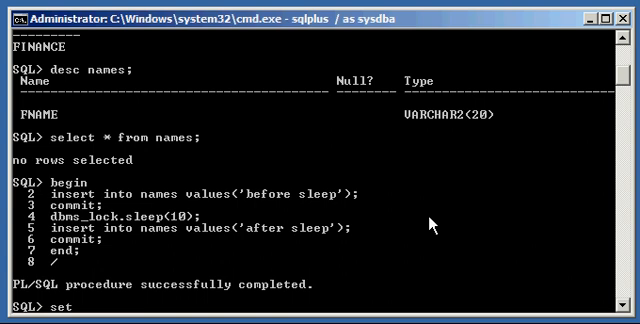
type("serveroutput on;")
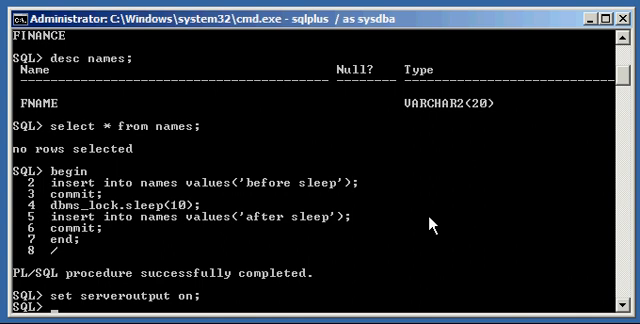
type("begin")
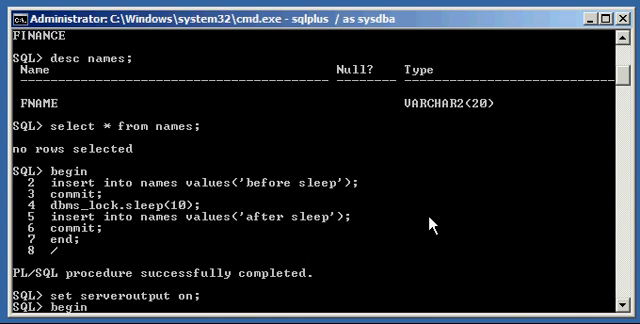
type("dbms")
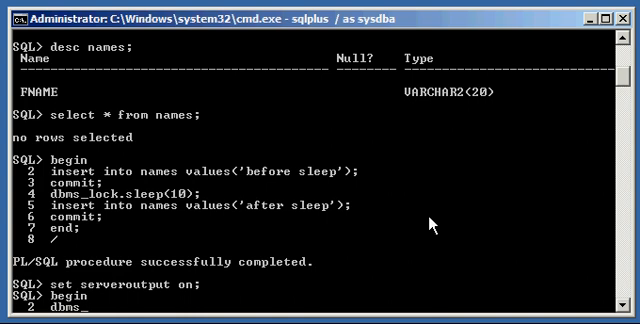
type("_output.put_line('he")
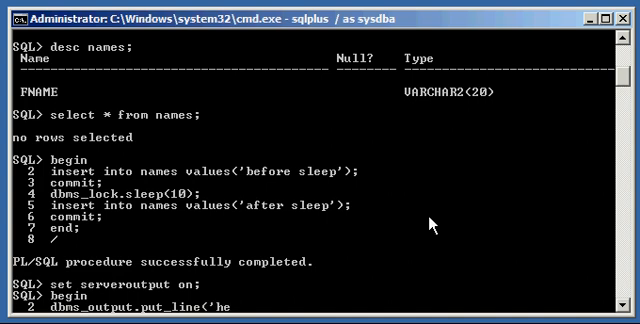
type("before sleep');")
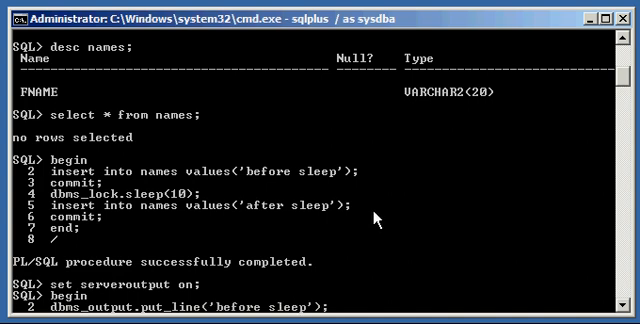
mouse_move(376, 216)
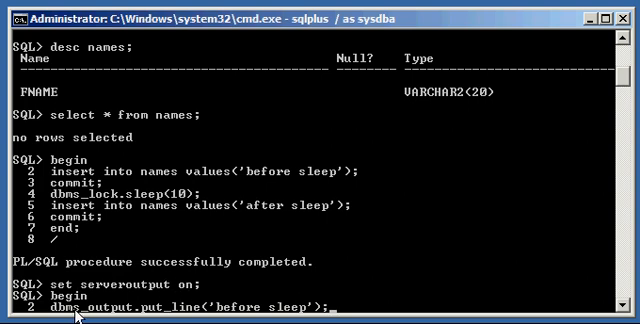
mouse_move(344, 300)
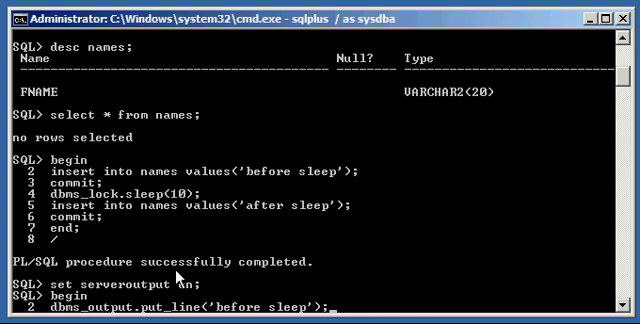
mouse_move(408, 288)
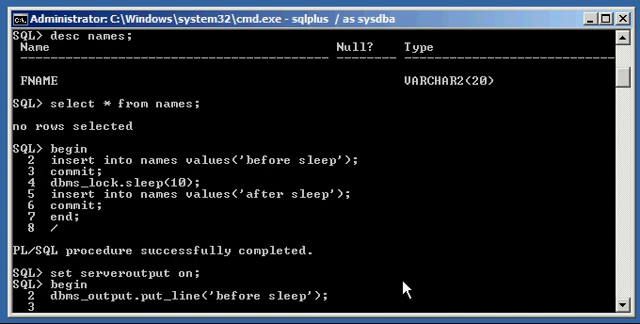
Add dbms_lock.sleep(10) and dbms_output.put_line('after sleep') to the block.
type("d bms")
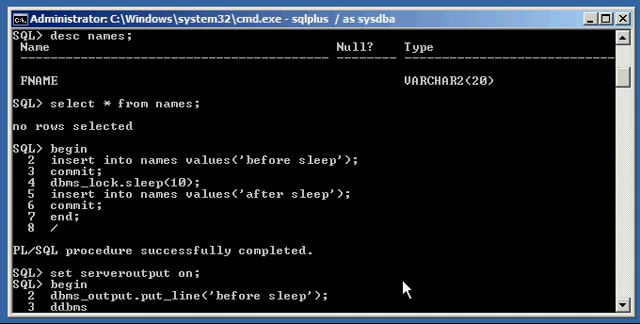
type("_lock.")
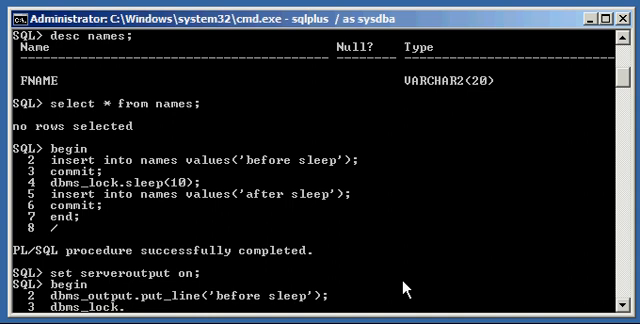
type("sleep(10);")
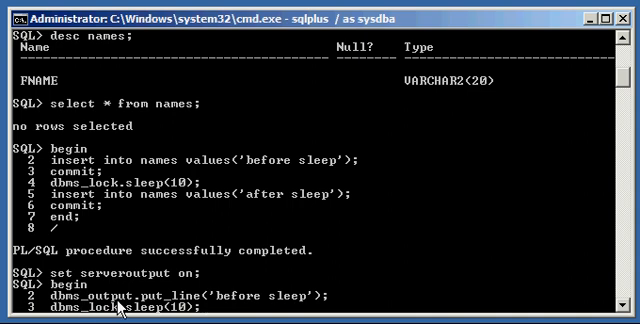
mouse_move(164, 304)
type("dbms_")
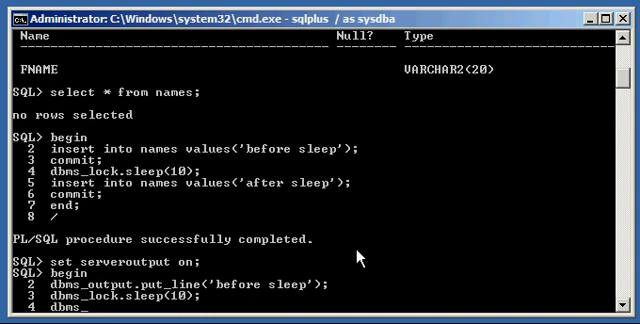
type("output.put_line('")
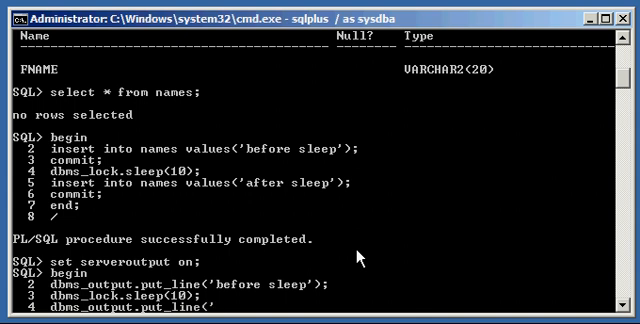
type("after sleep');")
type("end;")
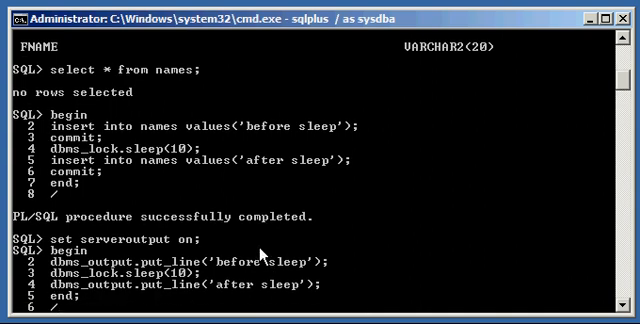
mouse_move(262, 254)
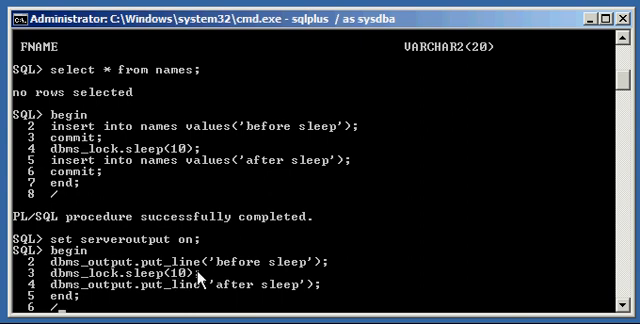
mouse_move(234, 280)
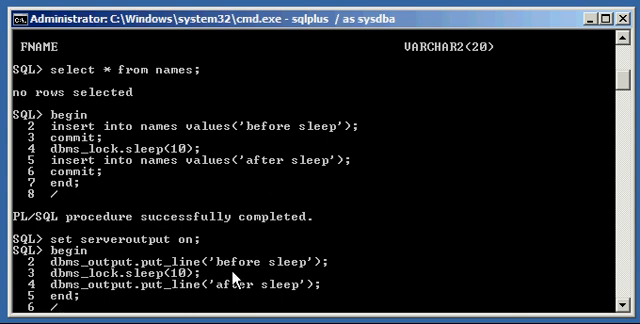
mouse_move(328, 278)
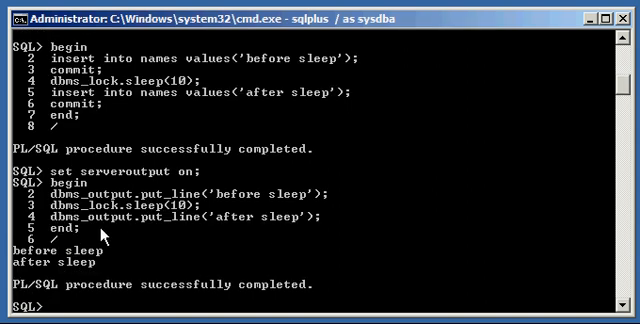
mouse_move(90, 248)
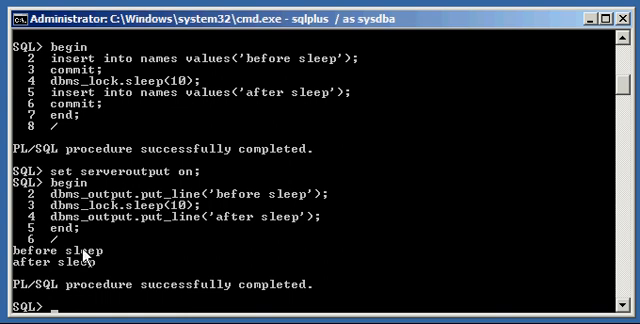
mouse_move(62, 260)
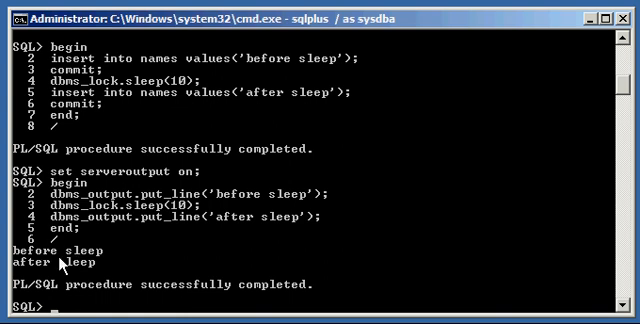
mouse_move(84, 264)
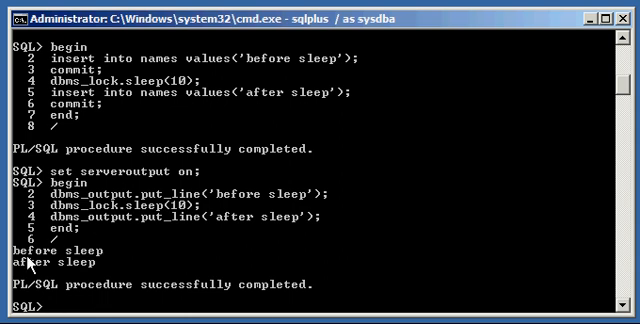
mouse_move(328, 298)
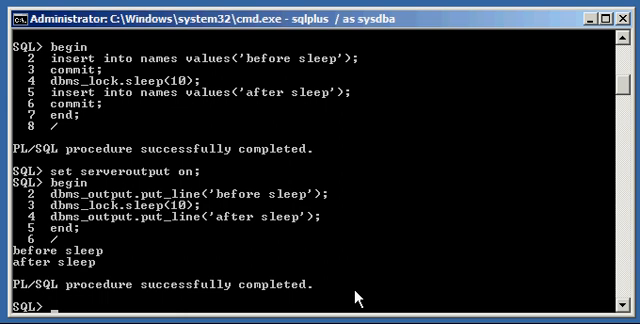
mouse_move(110, 188)
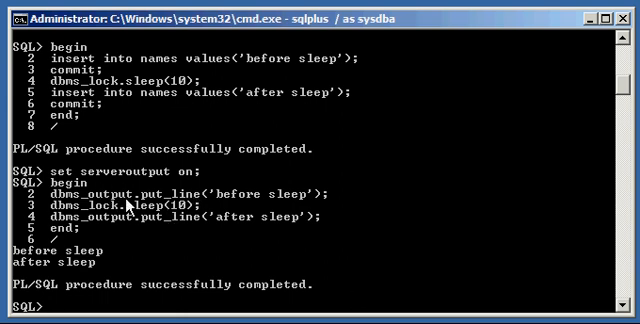
mouse_move(296, 192)
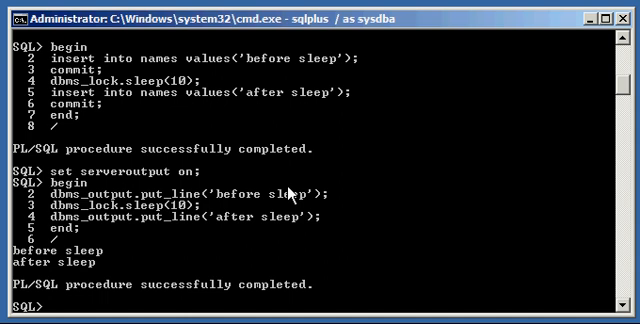
mouse_move(342, 196)
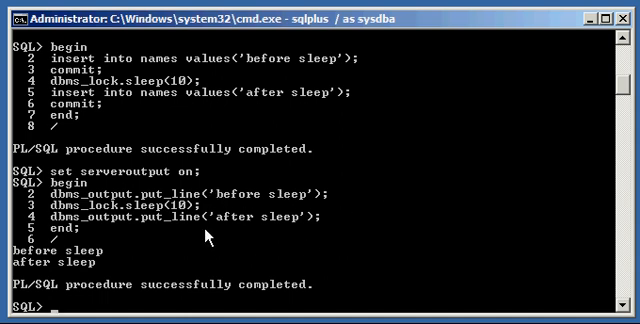
mouse_move(36, 270)
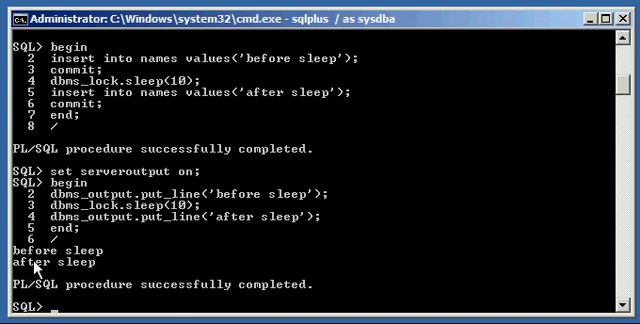
mouse_move(116, 288)
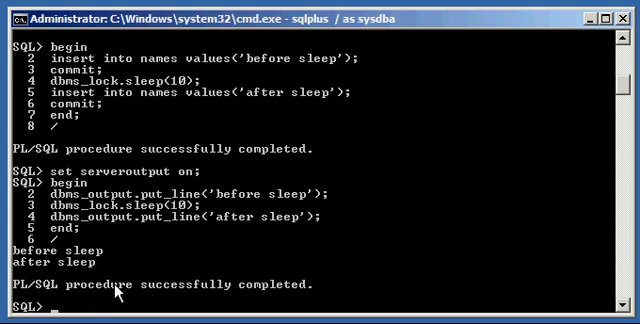
mouse_move(240, 254)
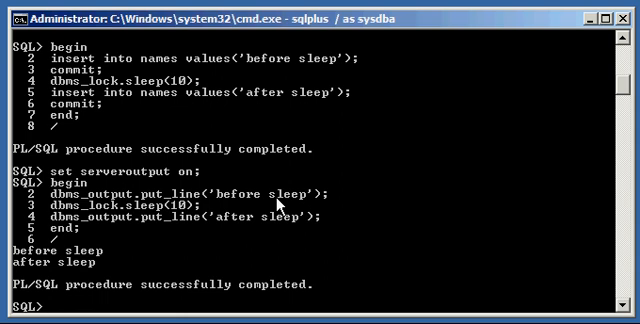
mouse_move(220, 226)
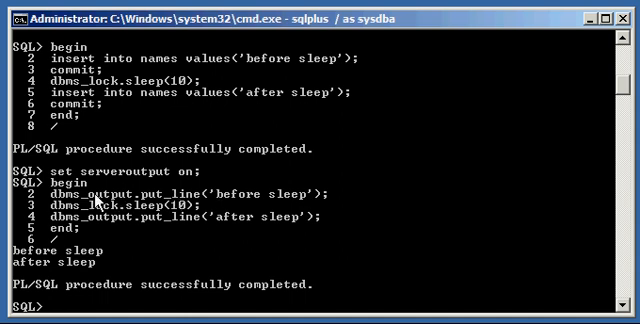
mouse_move(352, 182)
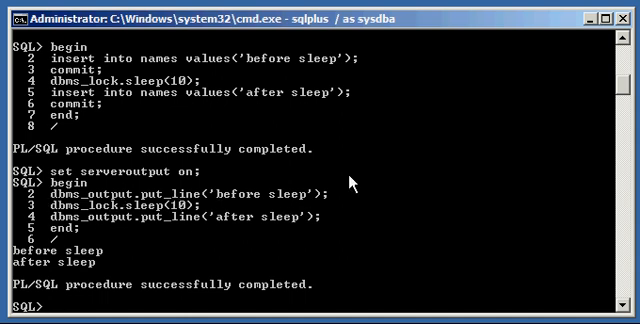
mouse_move(160, 258)
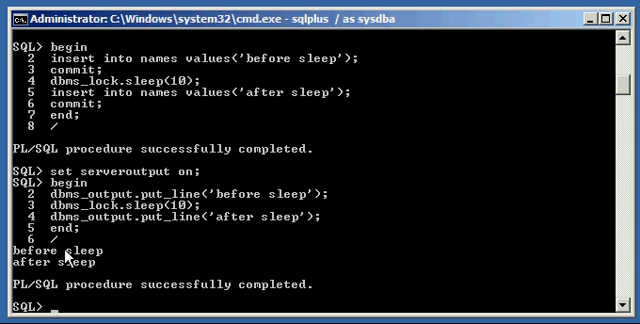
mouse_move(270, 296)
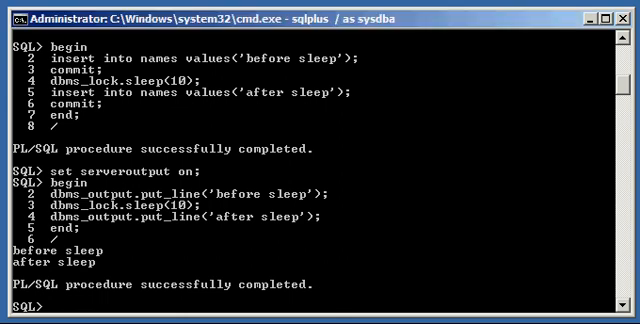
mouse_move(64, 316)
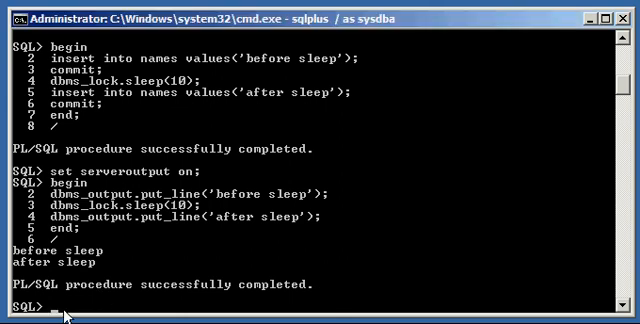